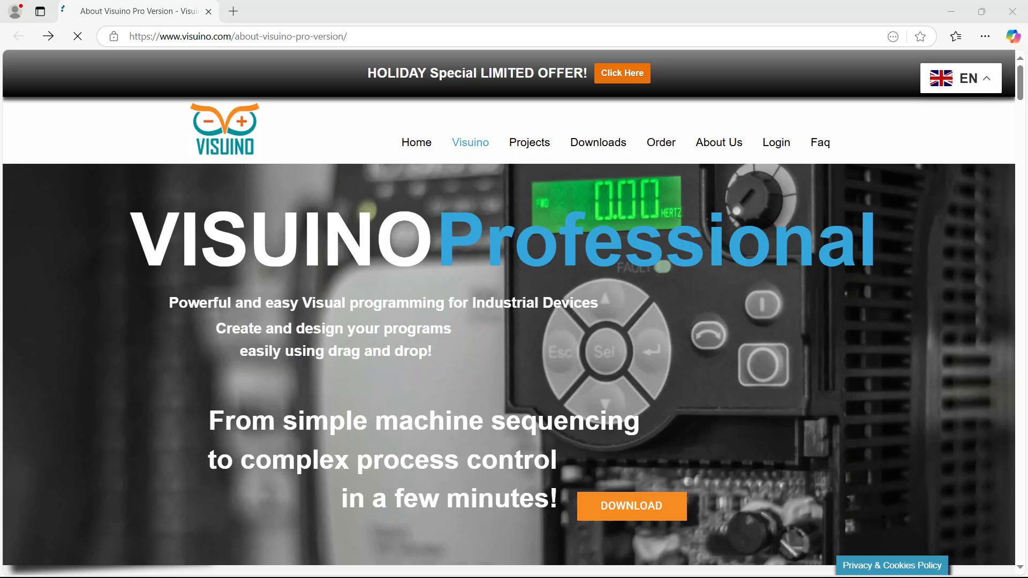
Step: Return to the Visuino home page and open the Visuino Pro version page
{"action": "left_click", "coordinate": [415, 142]}
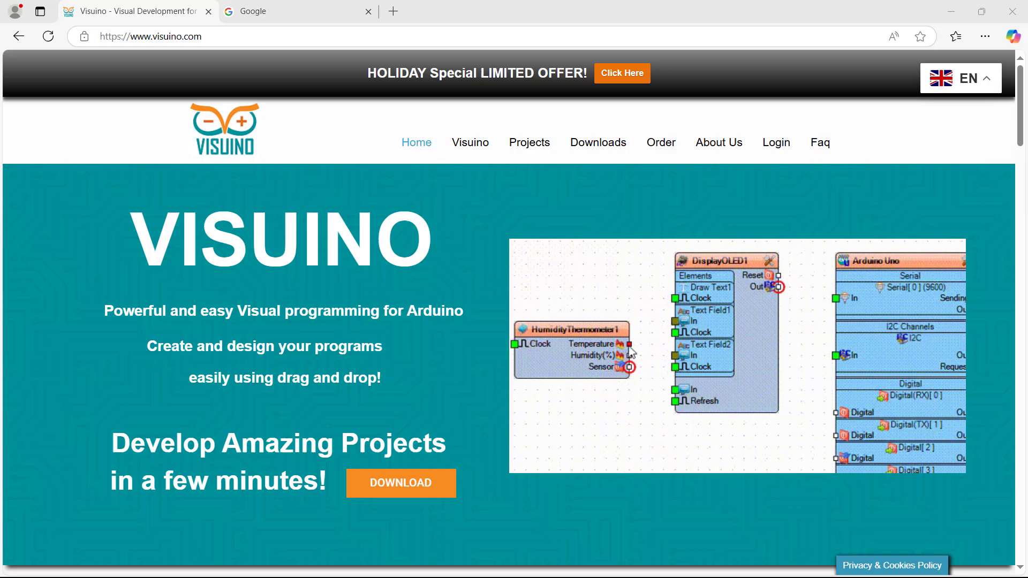
{"action": "left_click", "coordinate": [469, 142]}
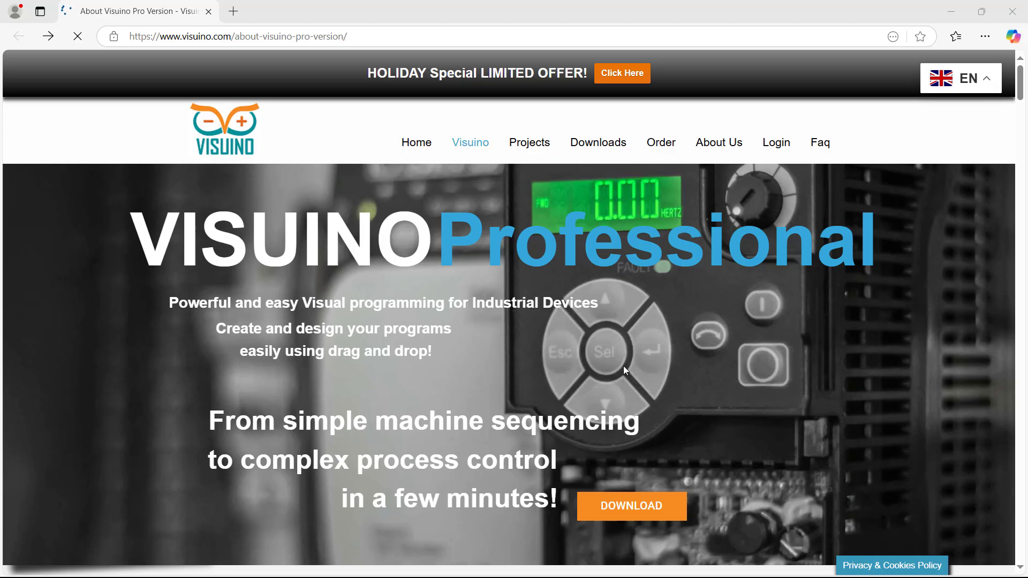
{"action": "mouse_move", "coordinate": [659, 352]}
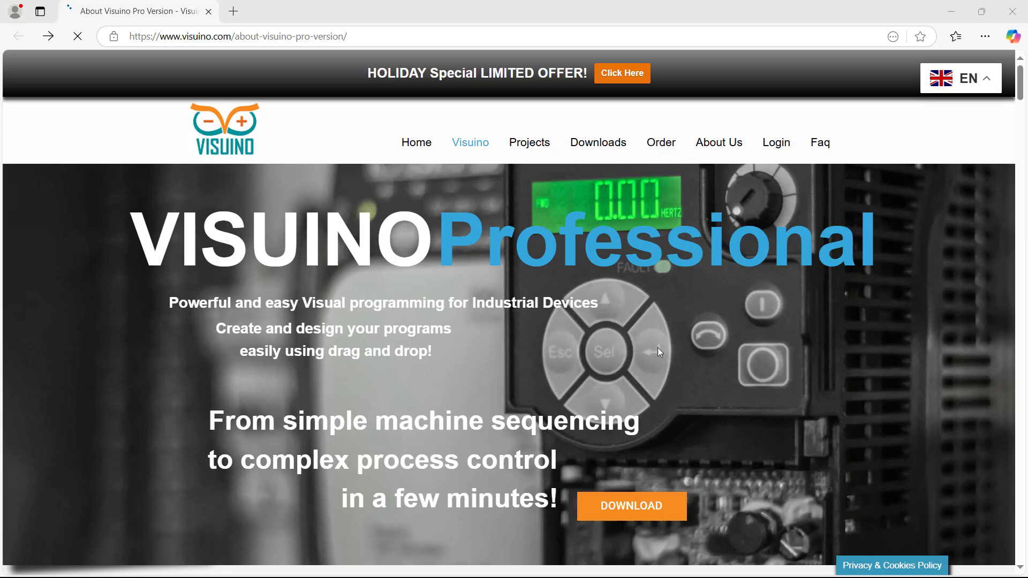
{"action": "scroll", "scroll_direction": "down", "scroll_amount": 3}
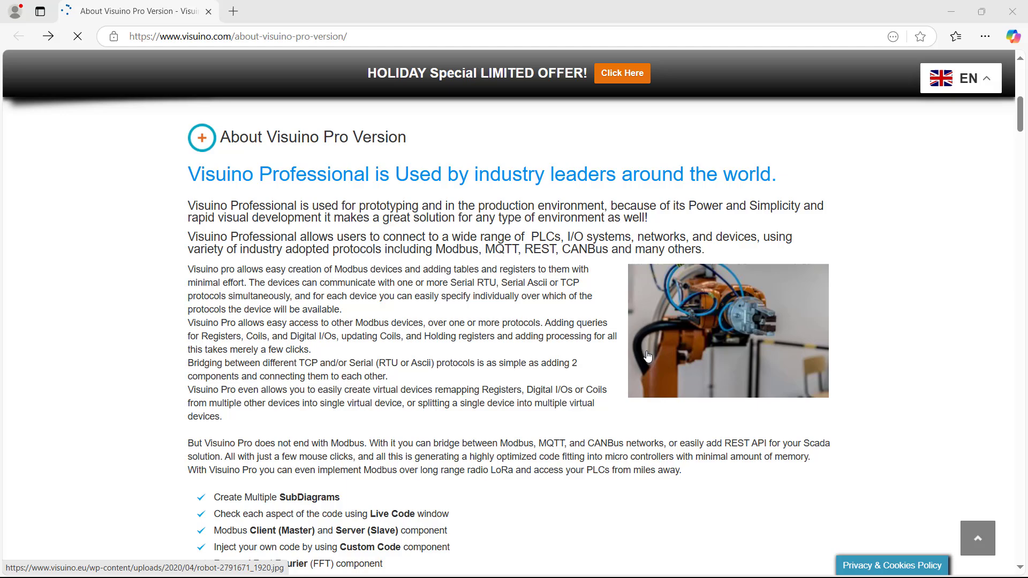
{"action": "scroll", "scroll_direction": "down", "scroll_amount": 3}
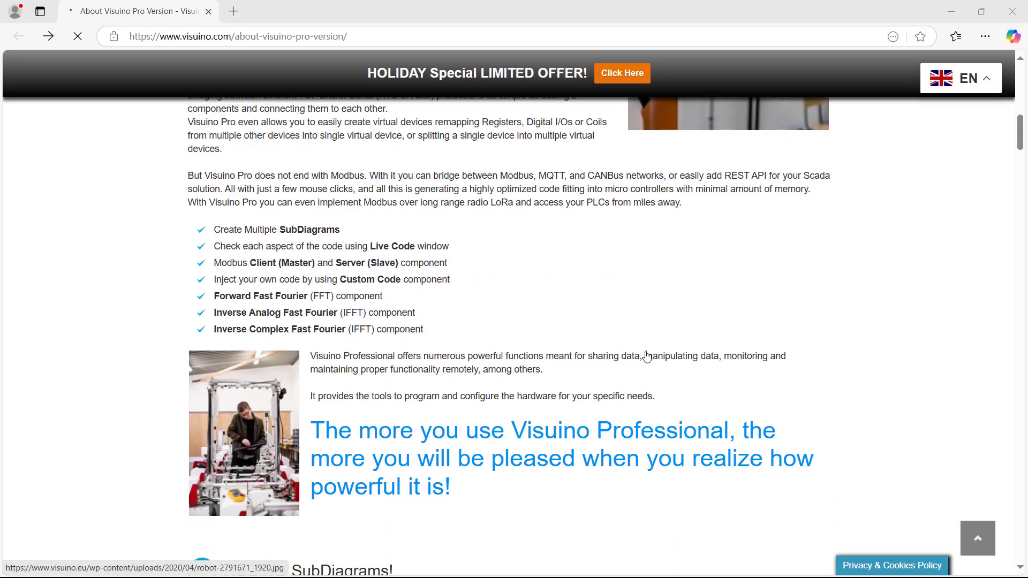
{"action": "scroll", "scroll_direction": "down", "scroll_amount": 3}
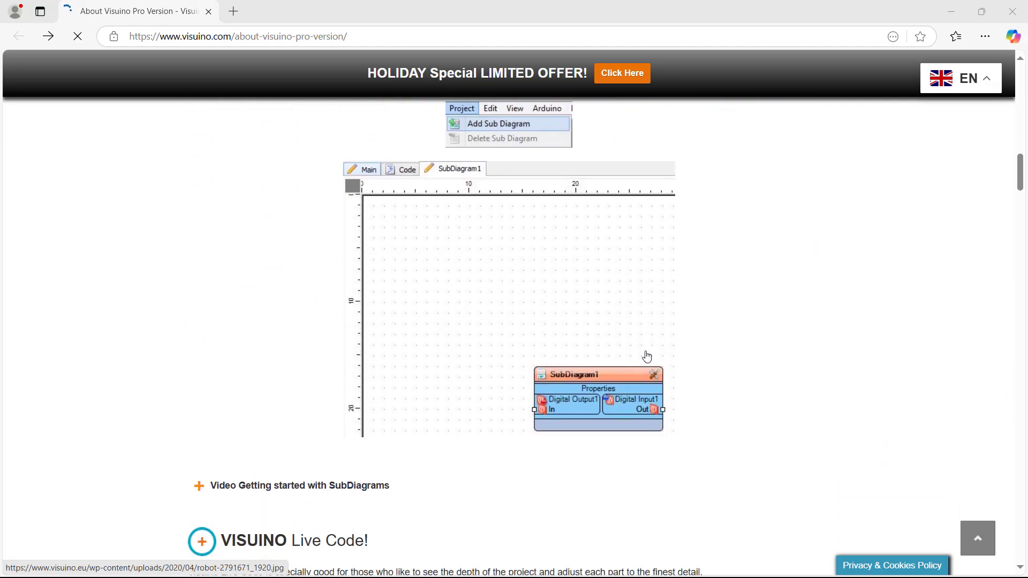
Step: Scroll through the SubDiagrams, Live Code, Modbus client/server and Custom Code sections
{"action": "scroll", "scroll_direction": "down", "scroll_amount": 3}
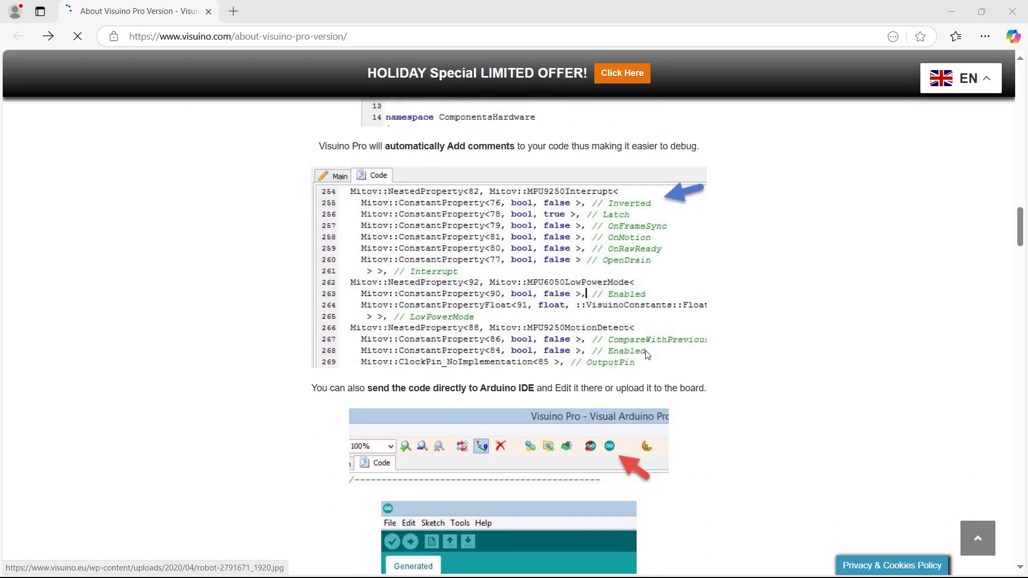
{"action": "scroll", "scroll_direction": "down", "scroll_amount": 3}
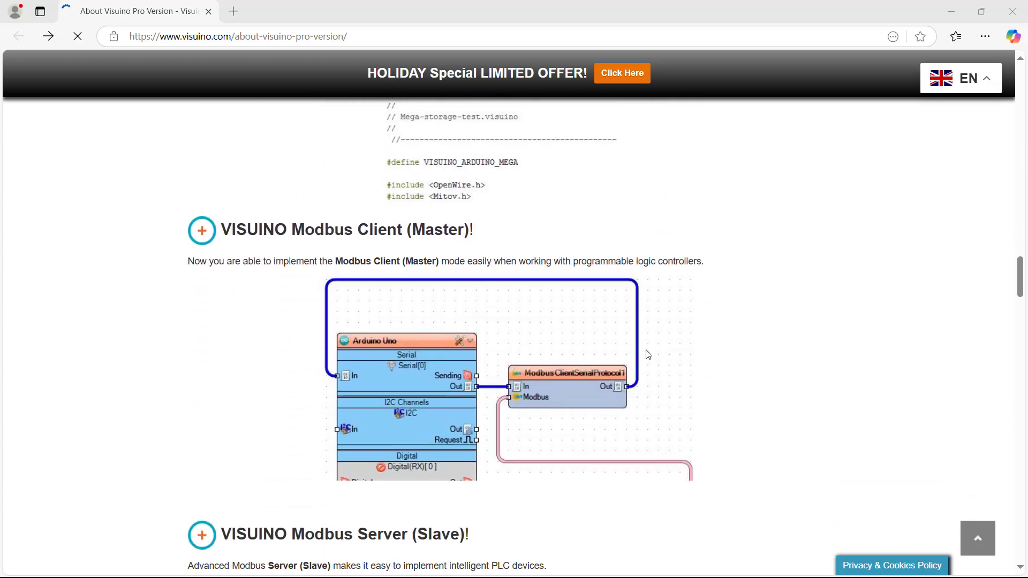
{"action": "scroll", "scroll_direction": "down", "scroll_amount": 3}
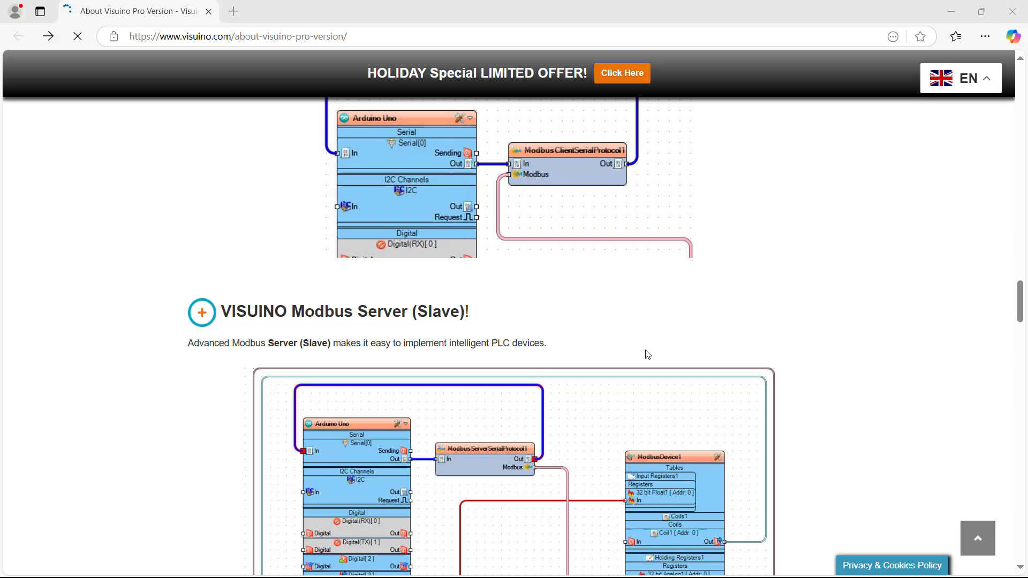
{"action": "scroll", "scroll_direction": "down", "scroll_amount": 3}
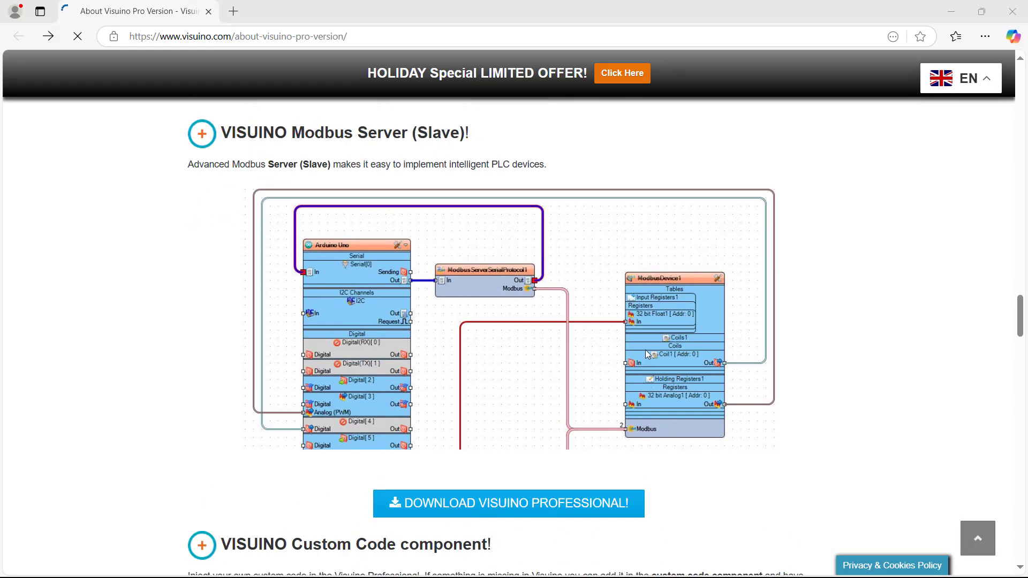
{"action": "scroll", "scroll_direction": "down", "scroll_amount": 3}
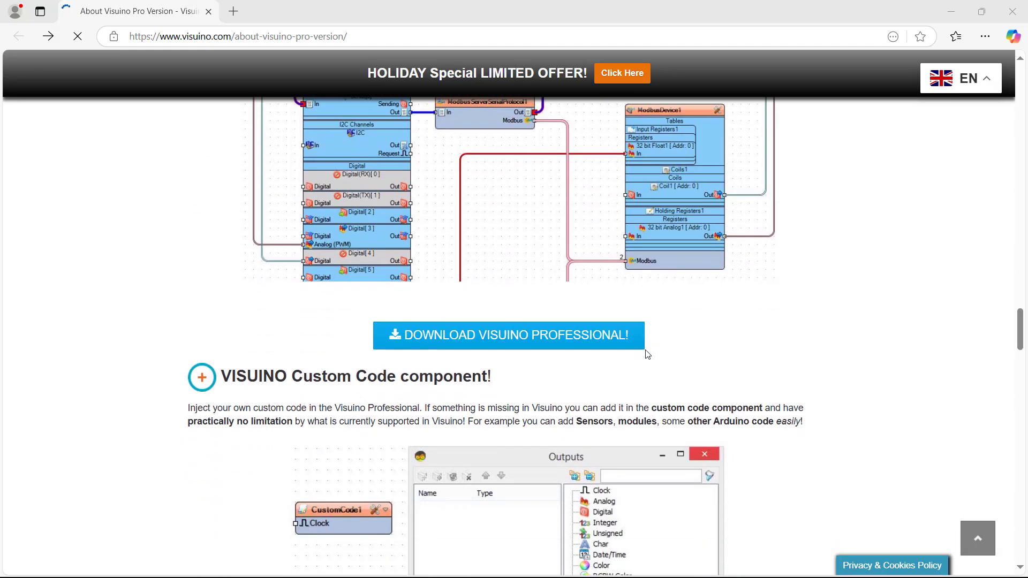
{"action": "scroll", "scroll_direction": "down", "scroll_amount": 3}
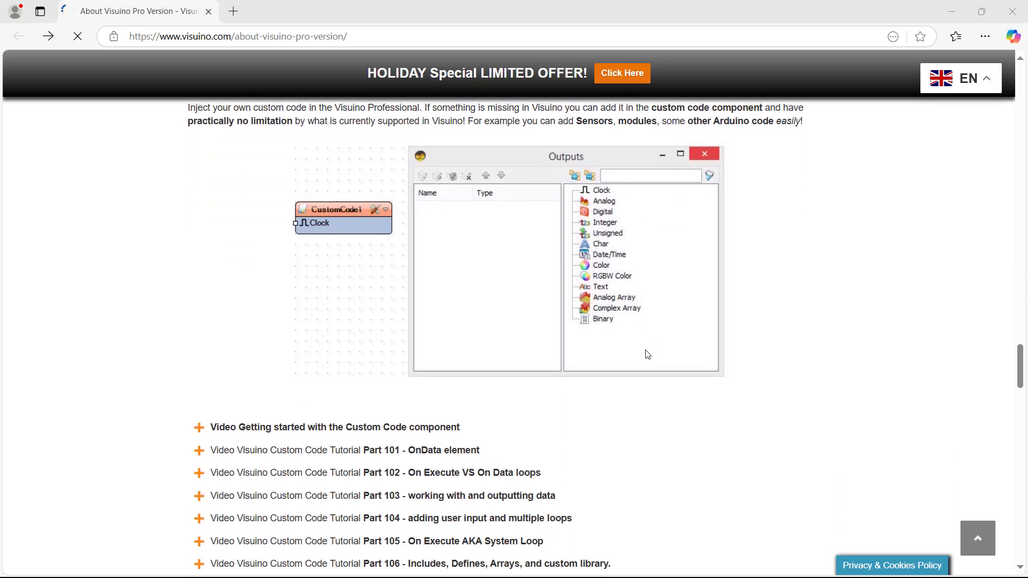
{"action": "scroll", "scroll_direction": "up", "scroll_amount": 3}
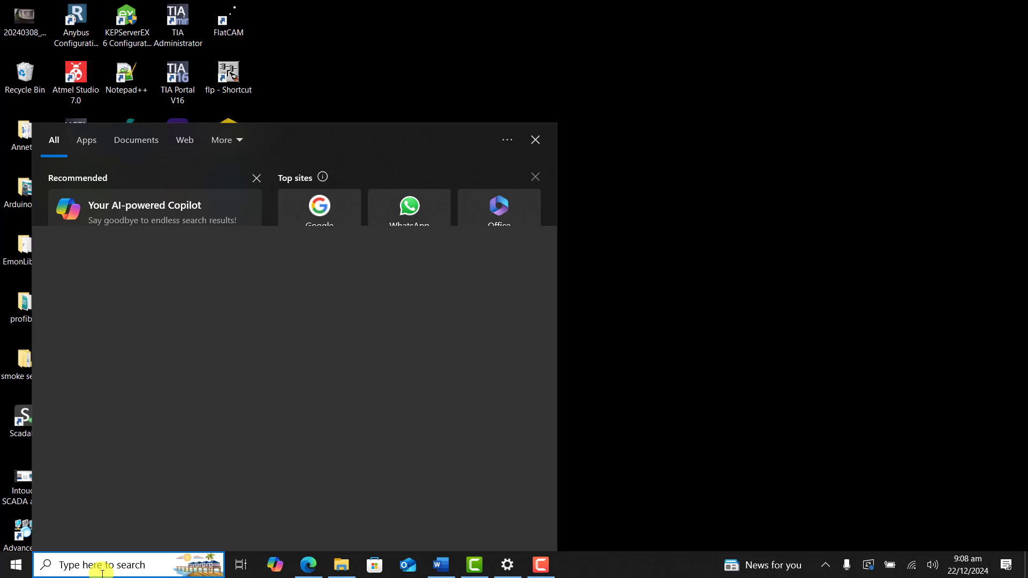
Step: Search Windows for 'visuino Pro' and launch it
{"action": "type", "text": "v"}
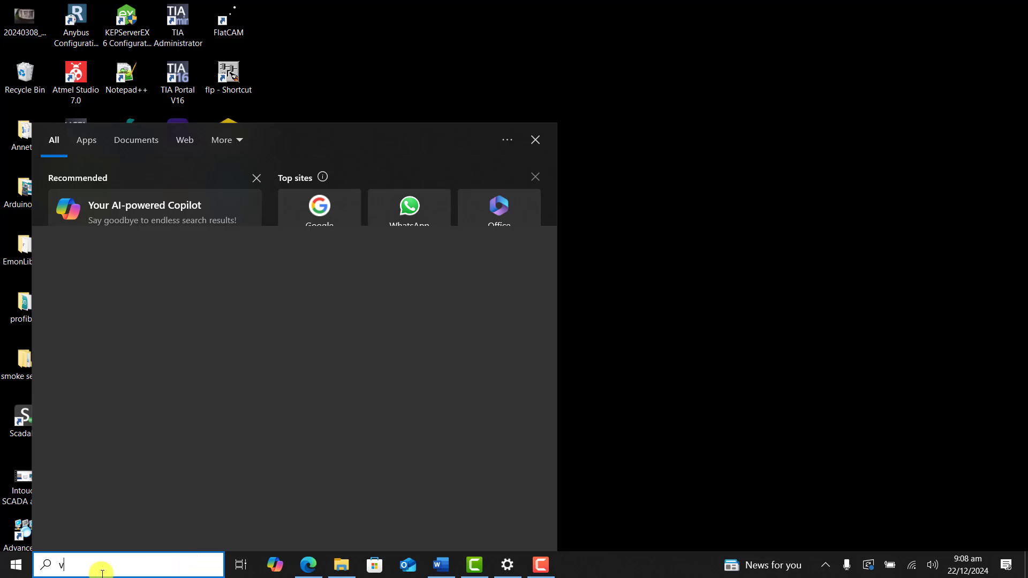
{"action": "type", "text": "isuino Pro"}
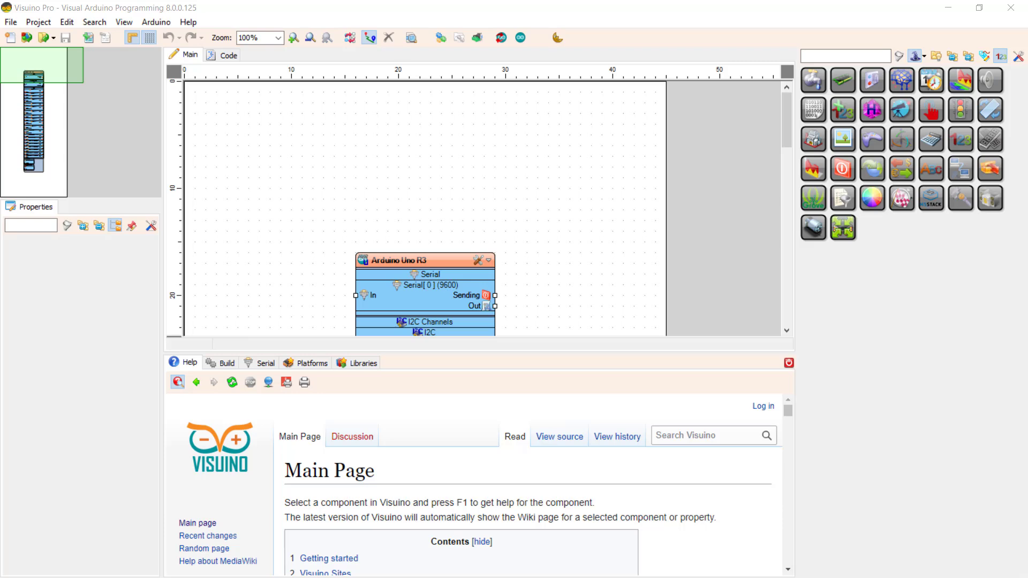
{"action": "mouse_move", "coordinate": [238, 256]}
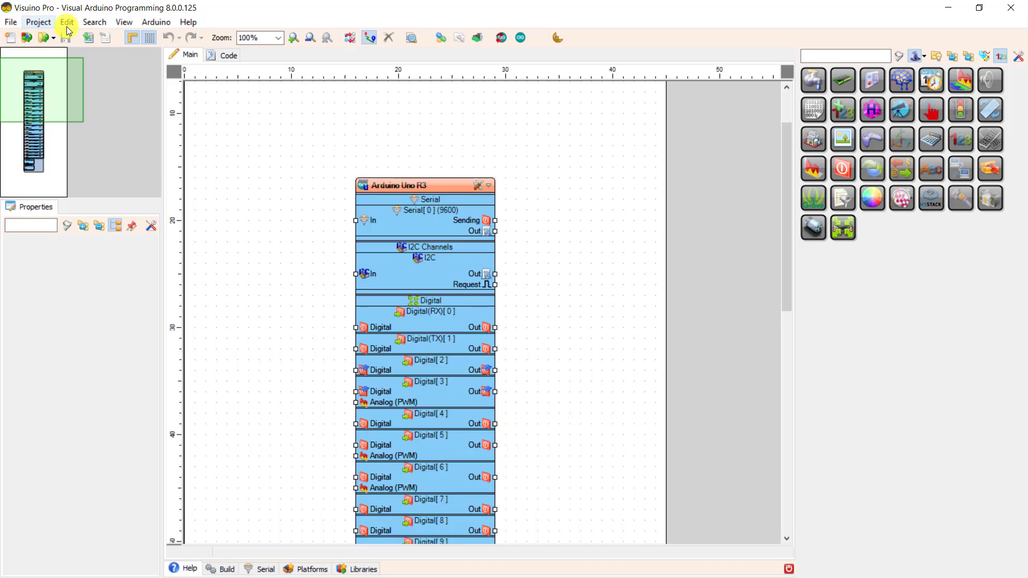
{"action": "mouse_move", "coordinate": [263, 178]}
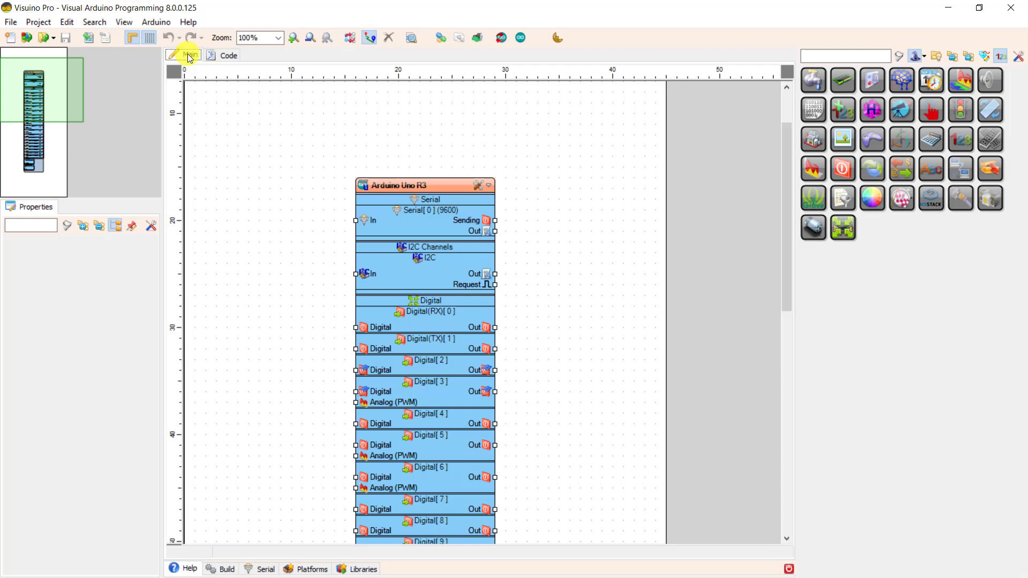
Step: Compare the generated Arduino sketch in the Code tab with the Uno R3 diagram
{"action": "left_click", "coordinate": [228, 55]}
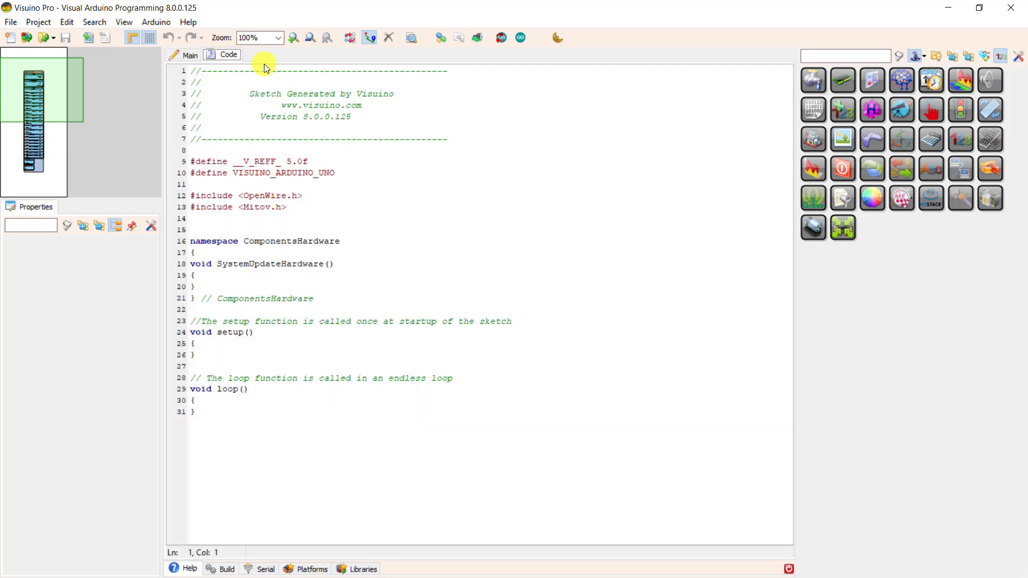
{"action": "mouse_move", "coordinate": [371, 290]}
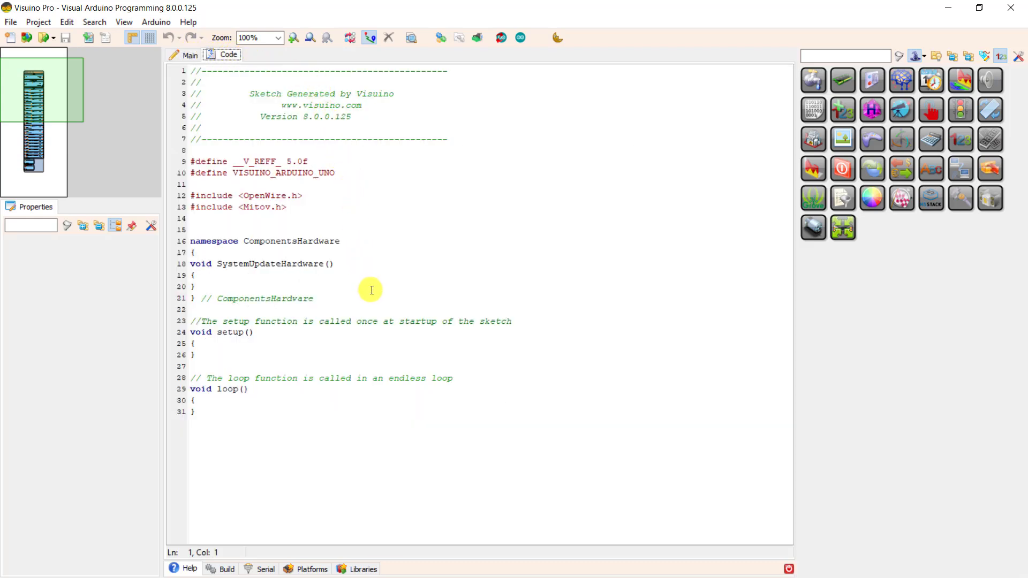
{"action": "mouse_move", "coordinate": [445, 377]}
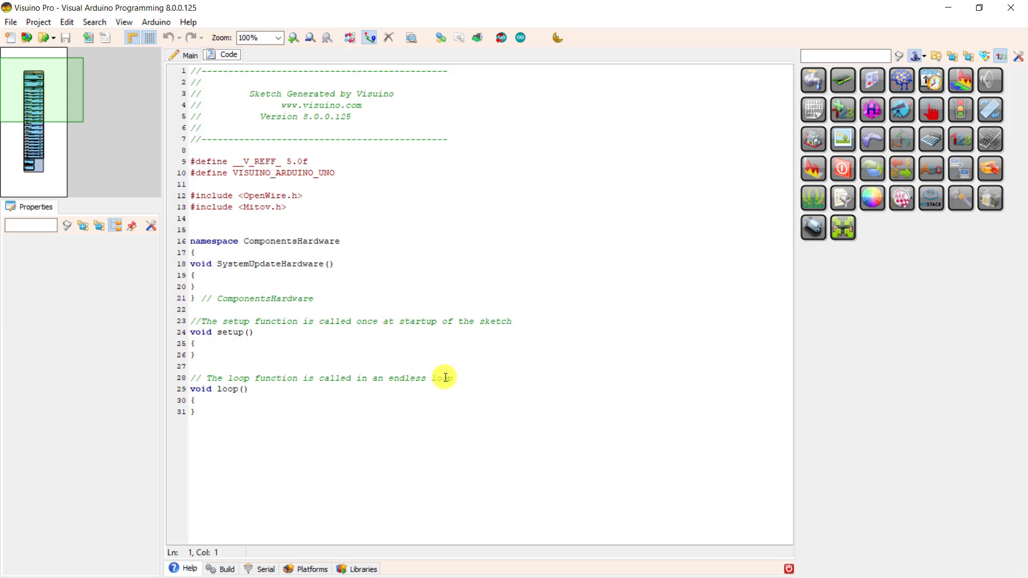
{"action": "mouse_move", "coordinate": [444, 377]}
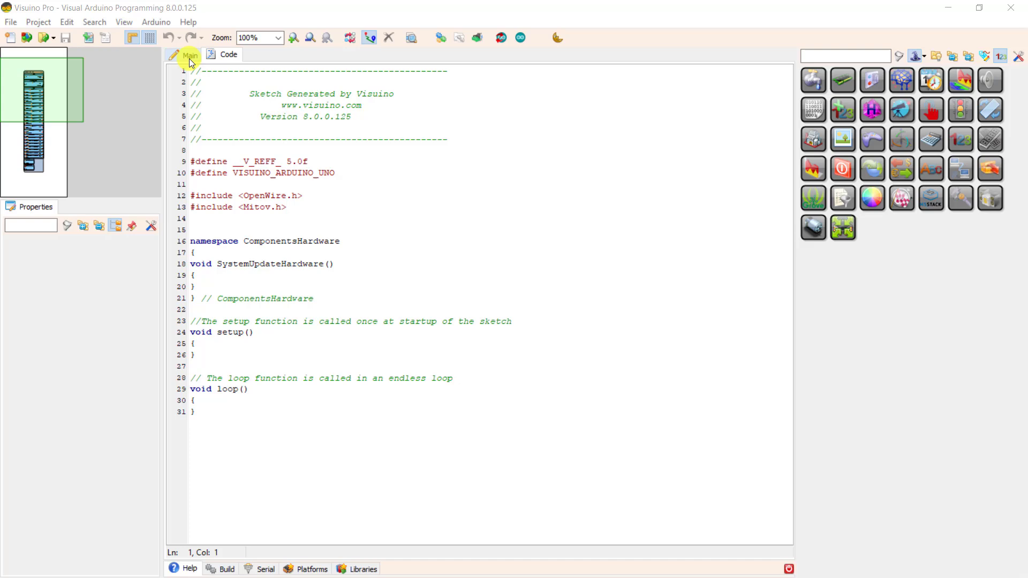
{"action": "left_click", "coordinate": [190, 55]}
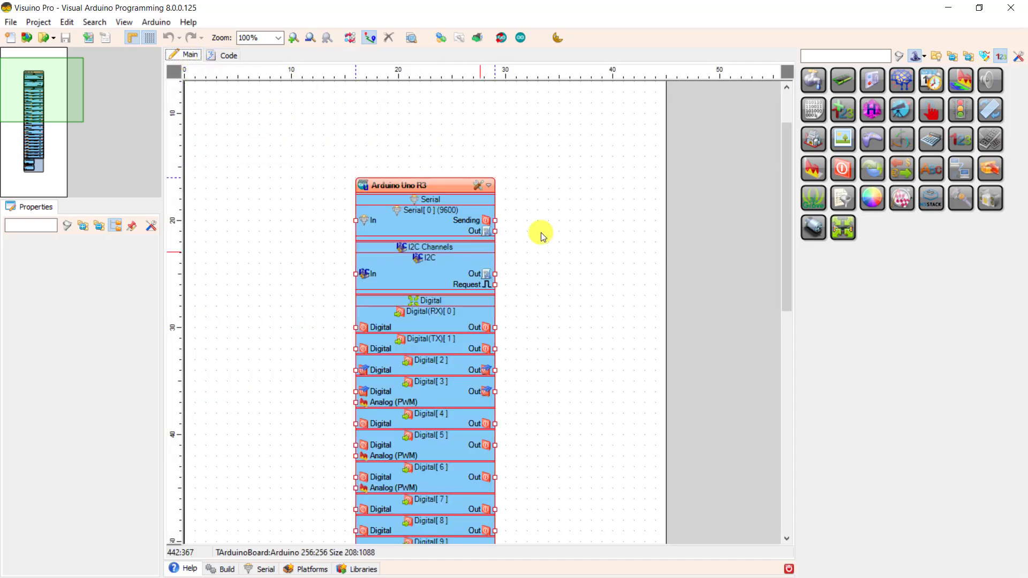
{"action": "left_click", "coordinate": [228, 54]}
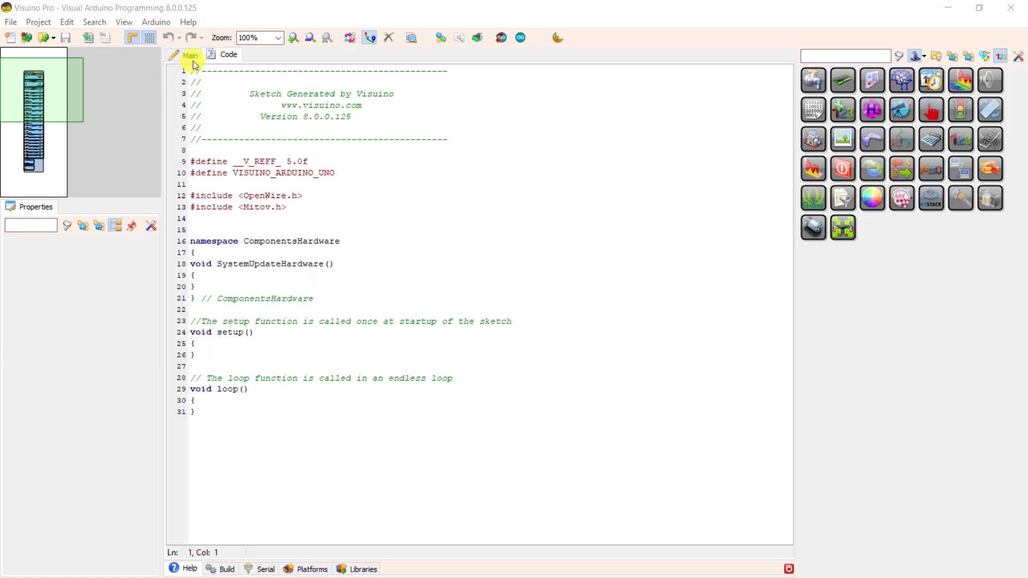
Step: Return to the diagram and search the component palette for 'mol'
{"action": "left_click", "coordinate": [190, 55]}
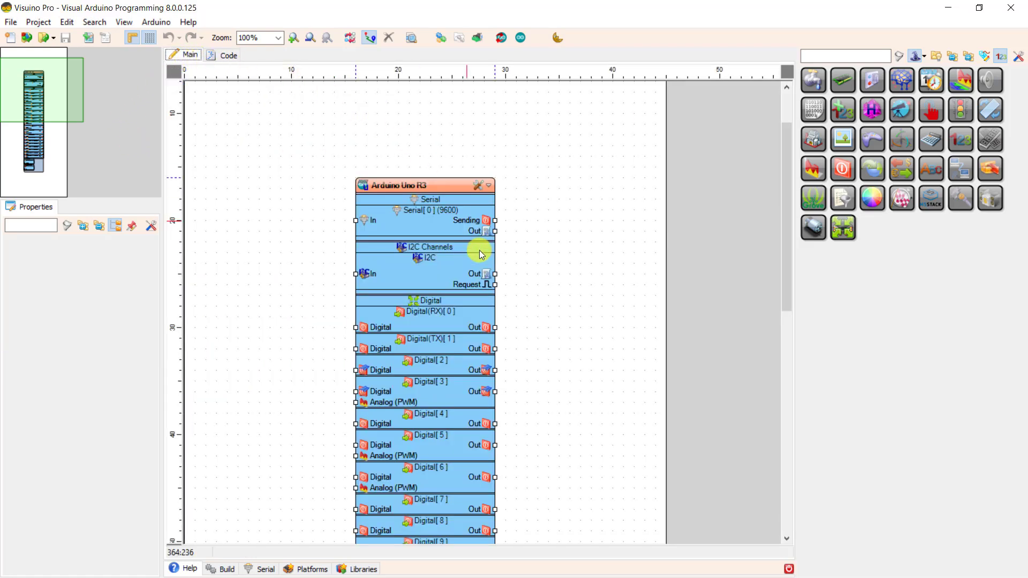
{"action": "left_click", "coordinate": [844, 56]}
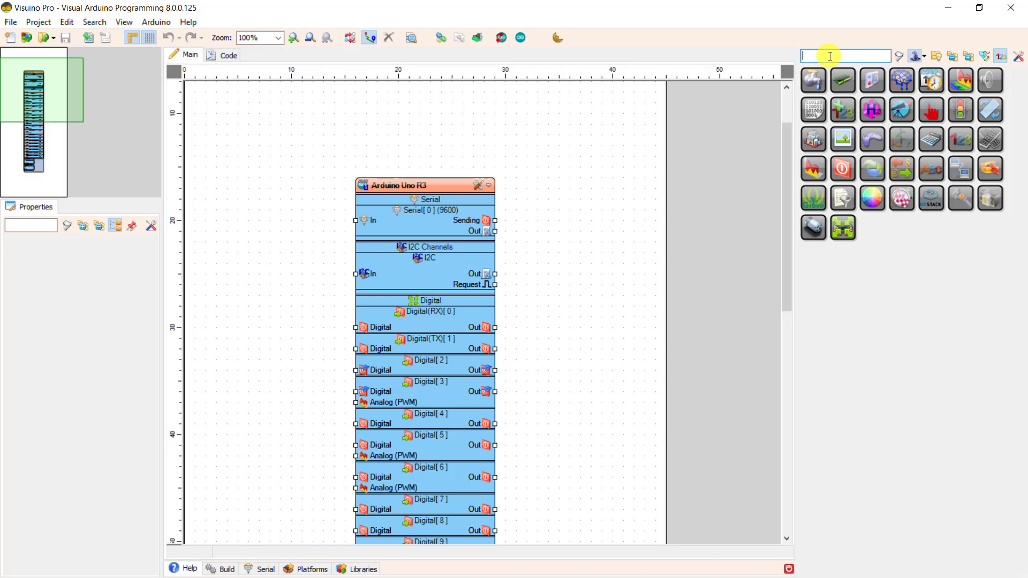
{"action": "type", "text": "mol"}
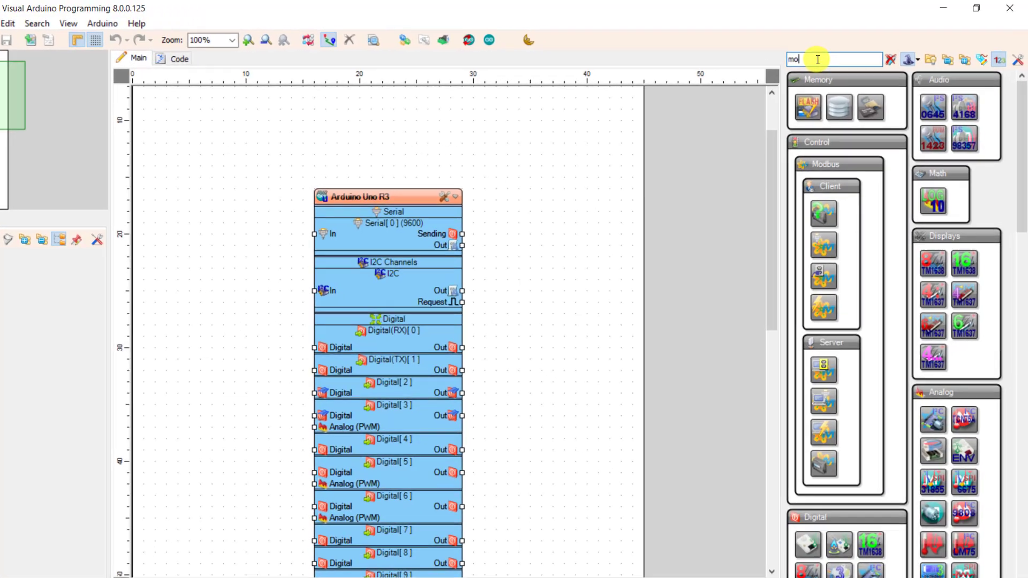
Step: Change the palette search to 'mod' to show the Modbus client and server components
{"action": "type", "text": "d"}
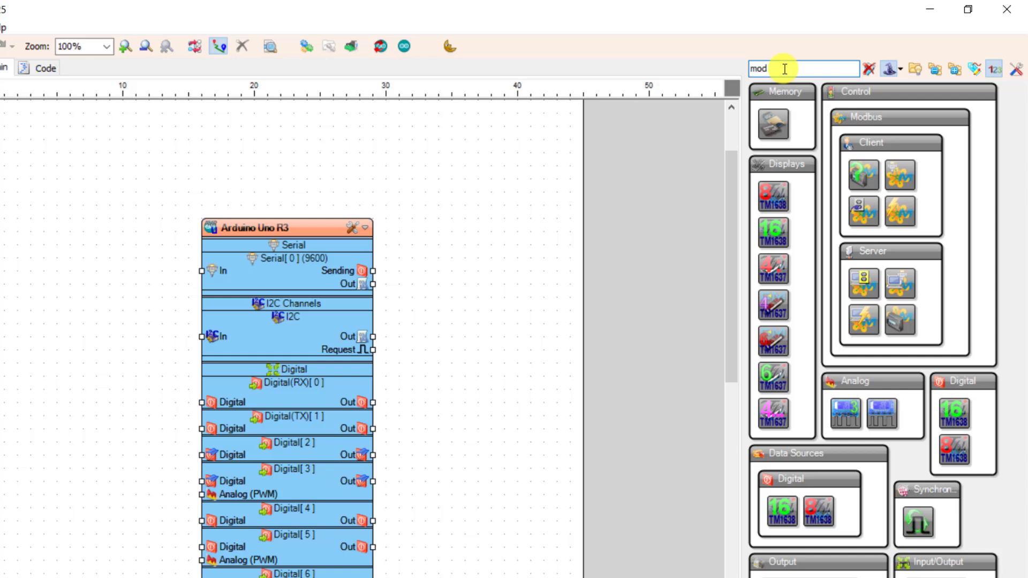
{"action": "mouse_move", "coordinate": [875, 125]}
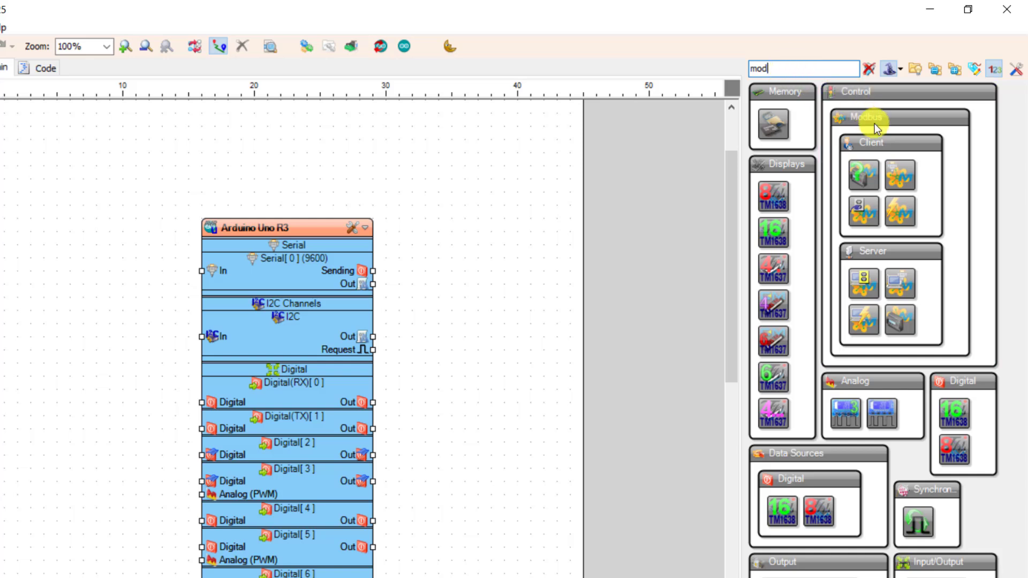
{"action": "mouse_move", "coordinate": [900, 174]}
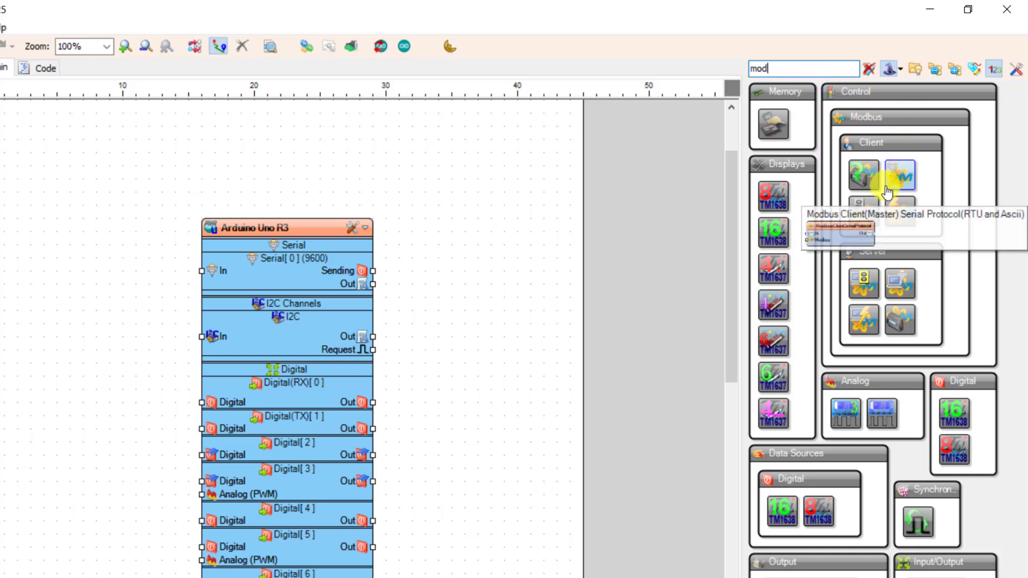
{"action": "mouse_move", "coordinate": [864, 176]}
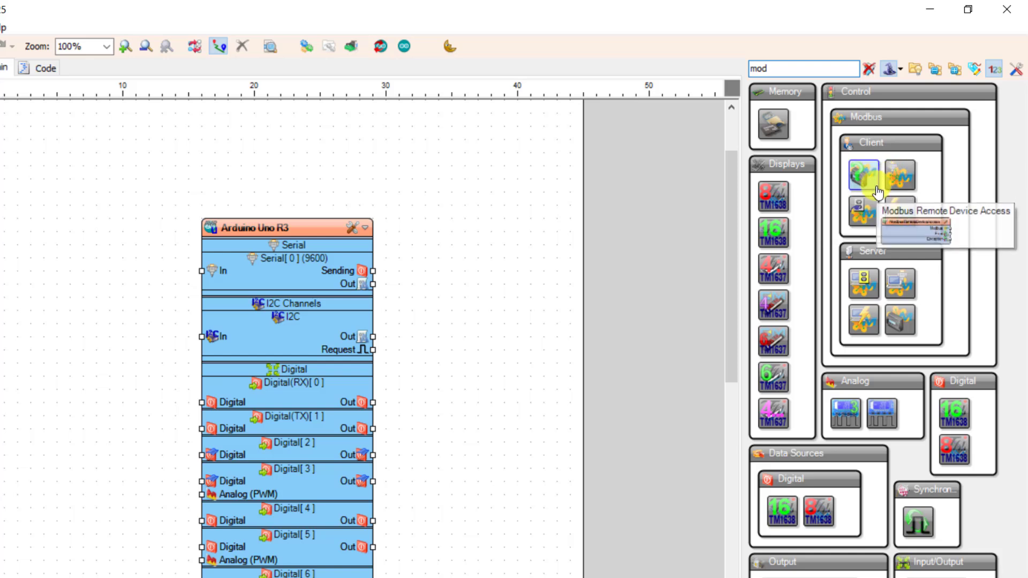
{"action": "mouse_move", "coordinate": [864, 289]}
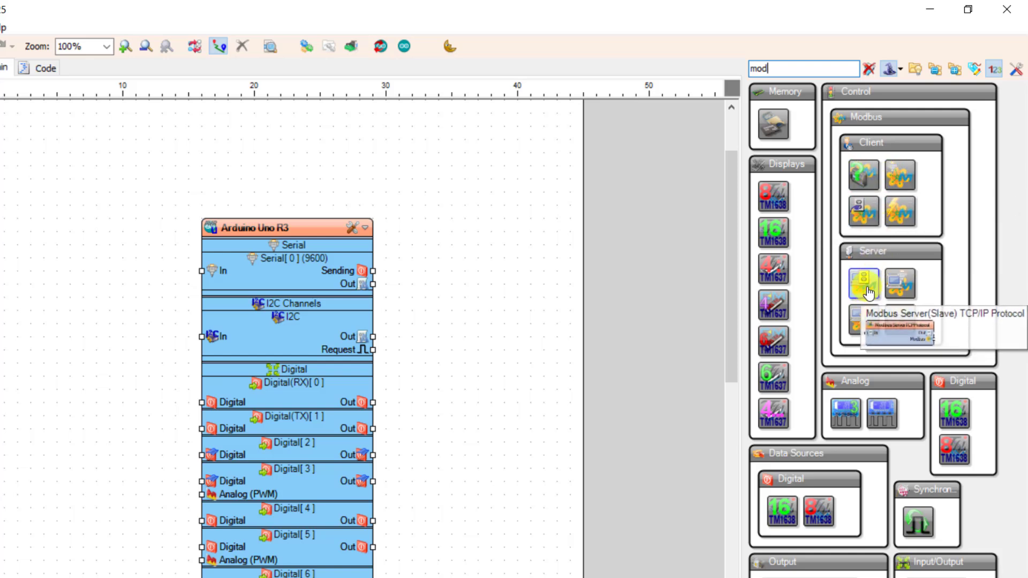
{"action": "mouse_move", "coordinate": [27, 187]}
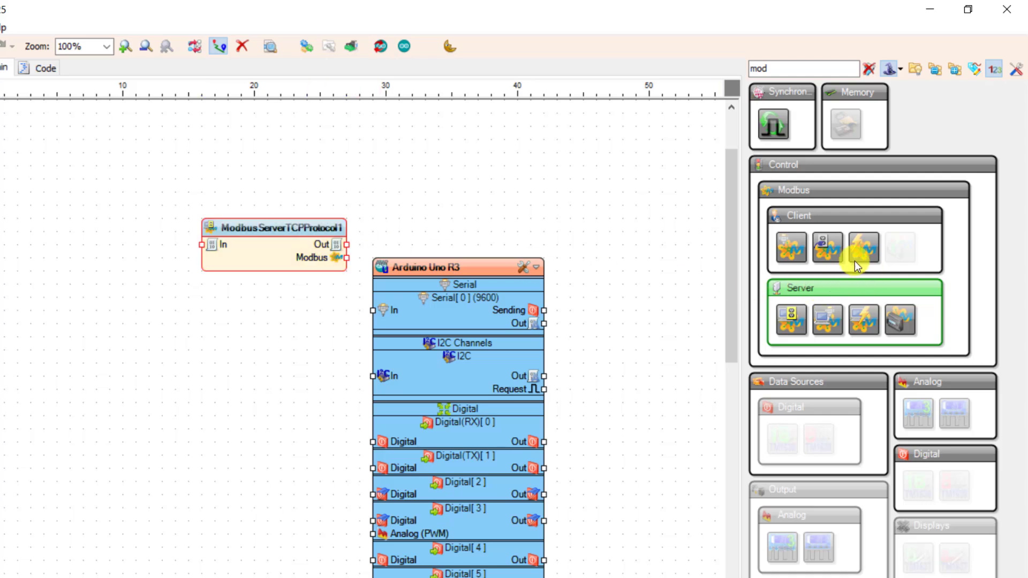
{"action": "mouse_move", "coordinate": [791, 248]}
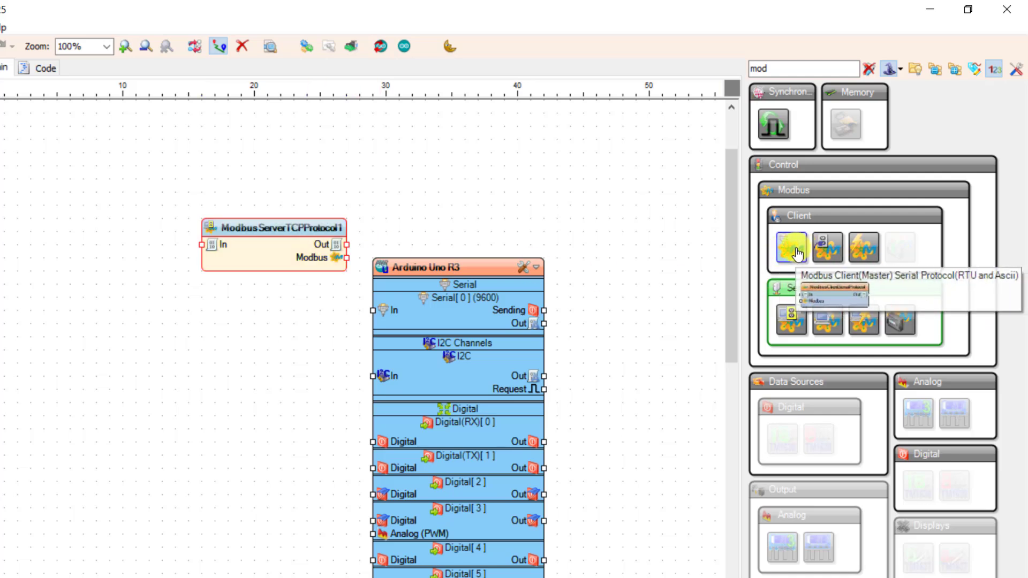
{"action": "mouse_move", "coordinate": [77, 310]}
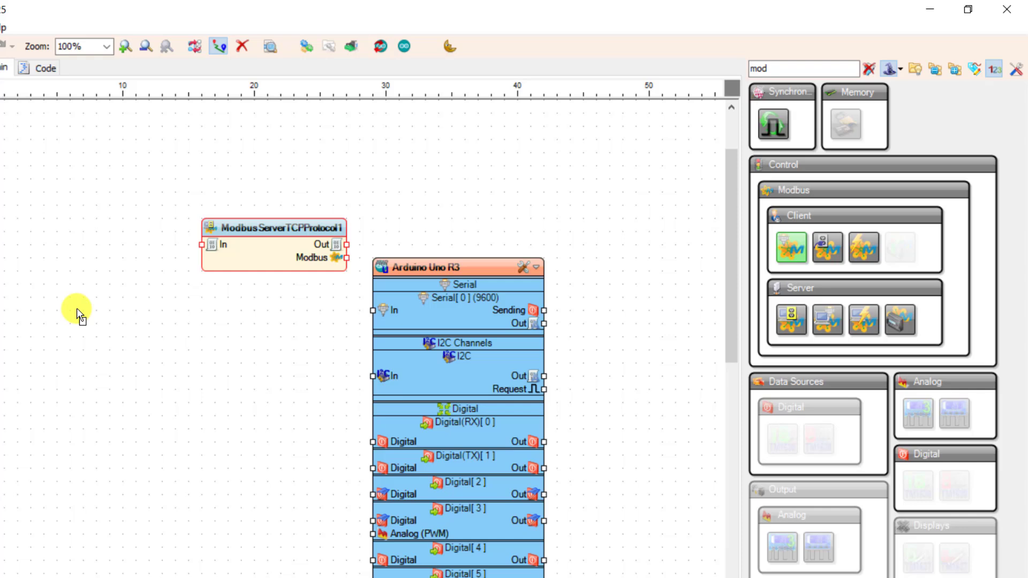
{"action": "mouse_move", "coordinate": [129, 331]}
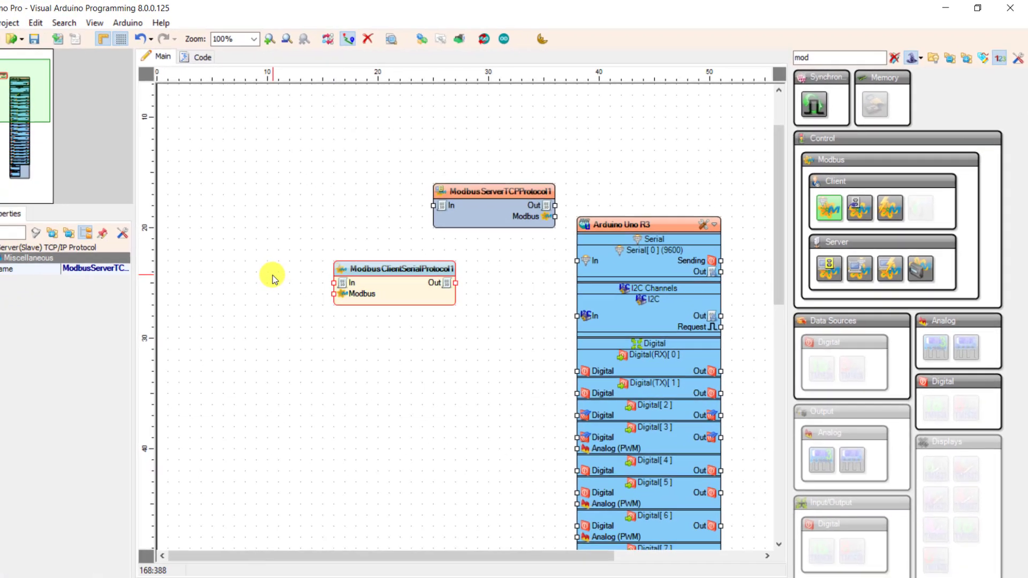
{"action": "left_click", "coordinate": [394, 268]}
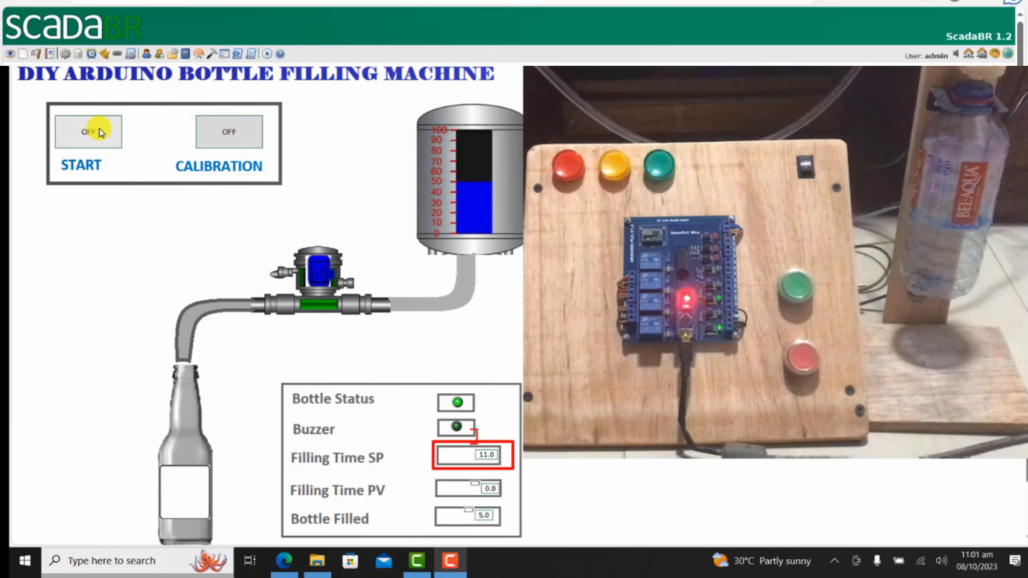
{"action": "left_click", "coordinate": [88, 131]}
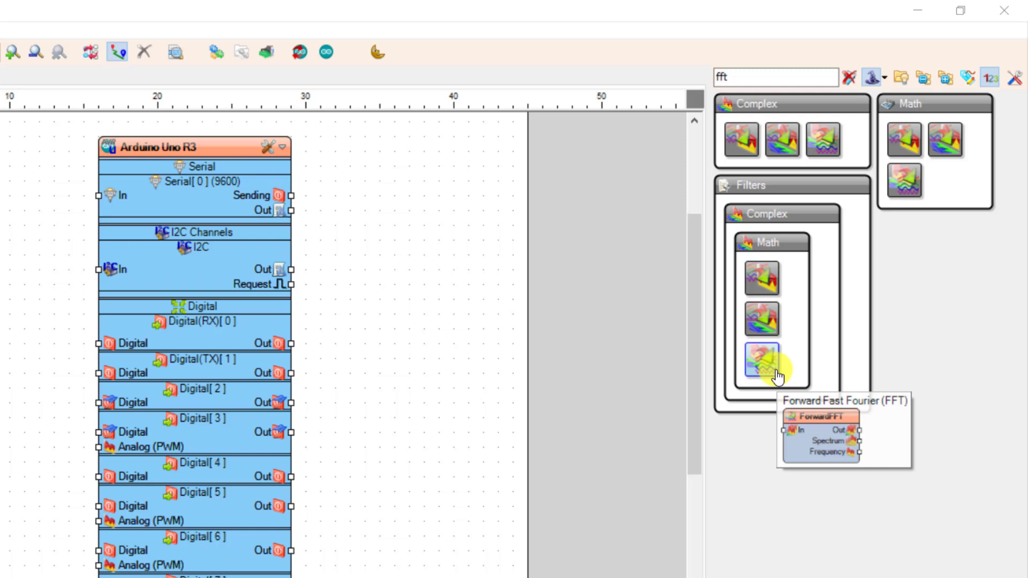
{"action": "mouse_move", "coordinate": [762, 276]}
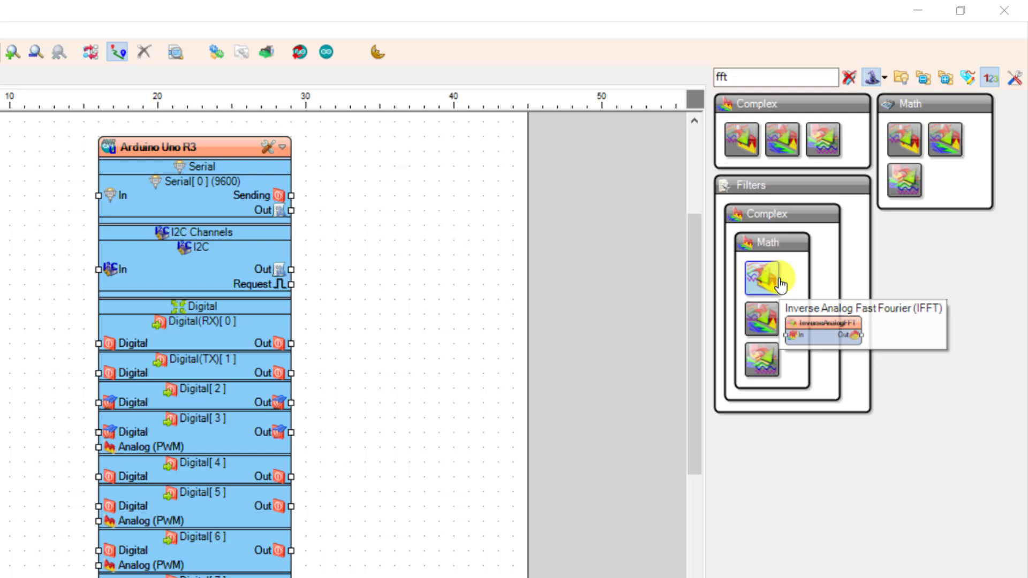
{"action": "mouse_move", "coordinate": [768, 321]}
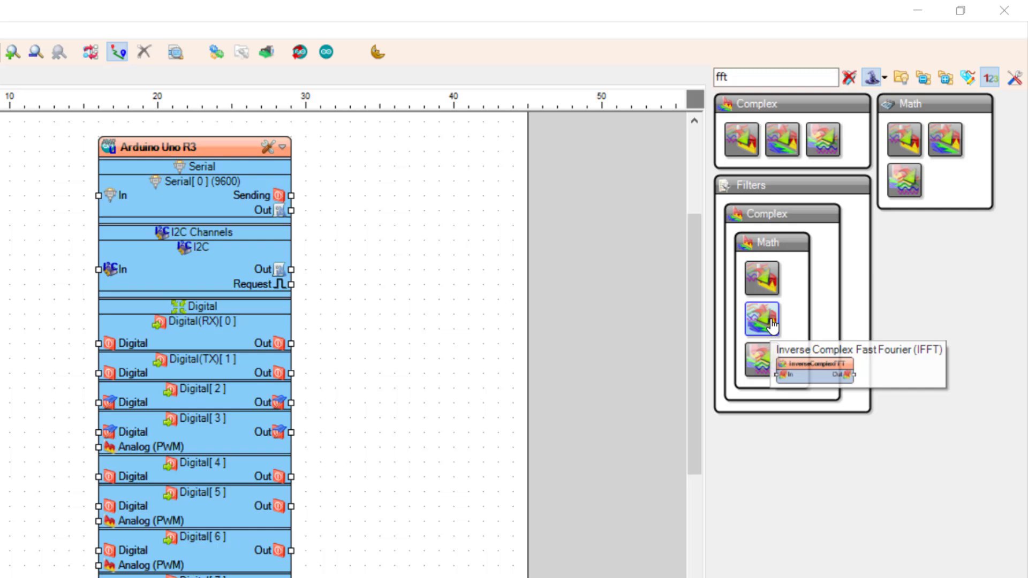
{"action": "mouse_move", "coordinate": [857, 439]}
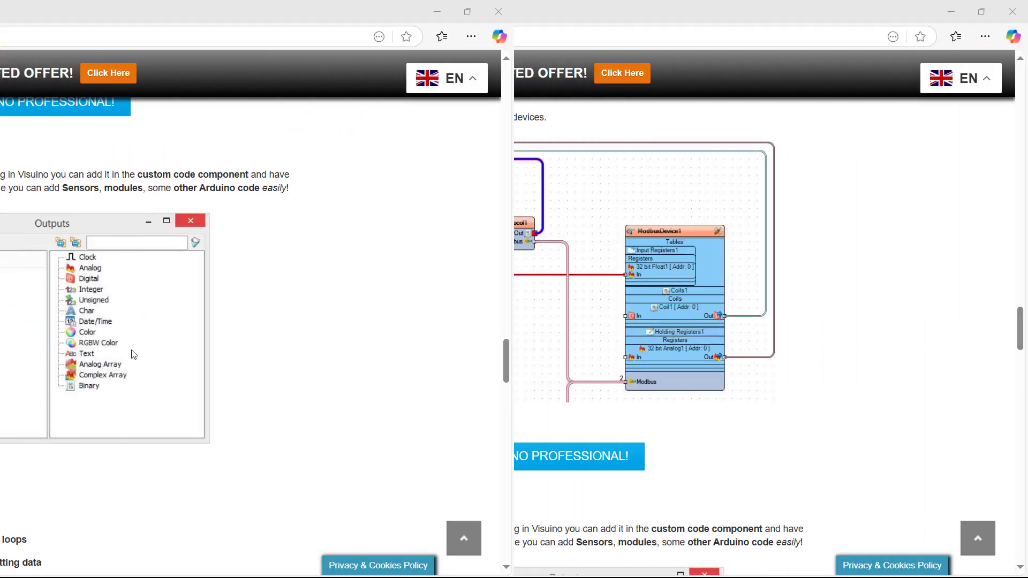
Step: View the Visuino Professional download page, then scroll to the Pro page's tutorial videos
{"action": "left_click", "coordinate": [230, 37]}
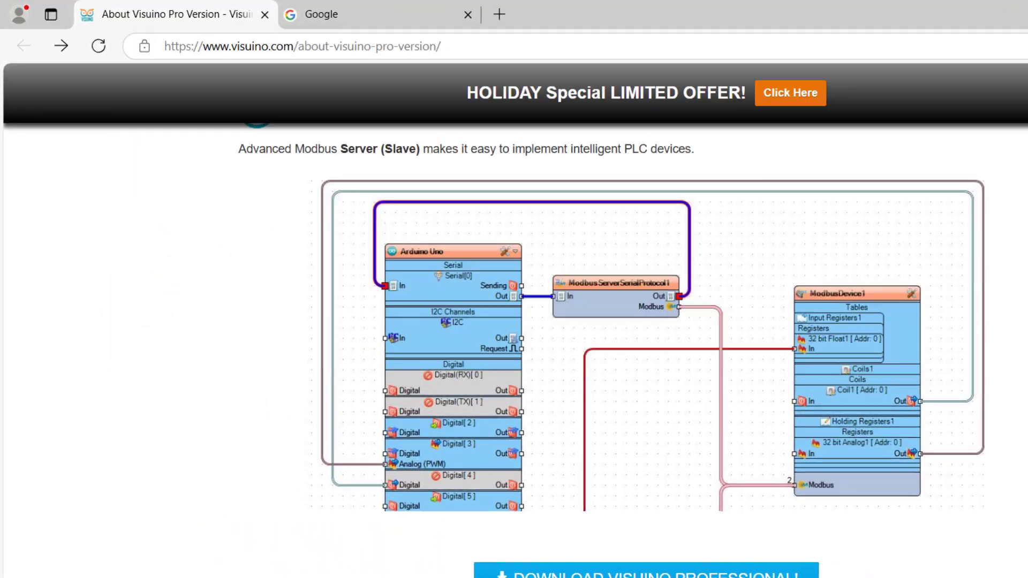
{"action": "scroll", "scroll_direction": "down", "scroll_amount": 3}
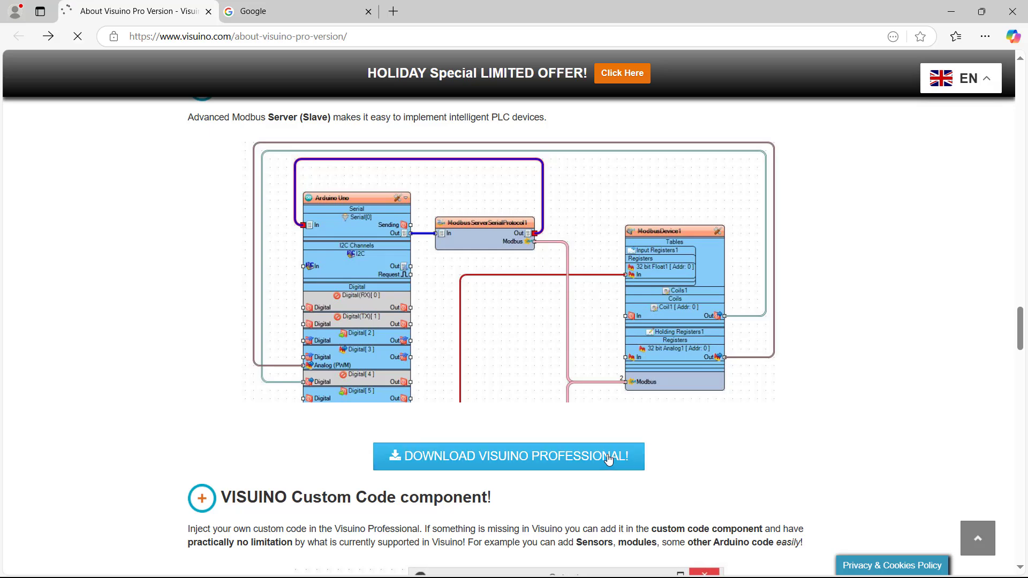
{"action": "left_click", "coordinate": [508, 456]}
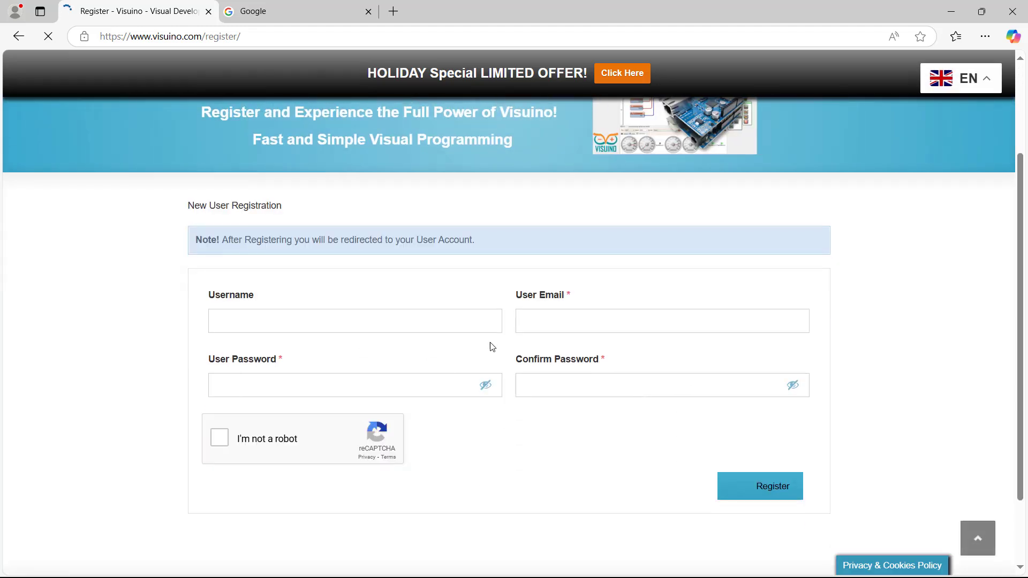
{"action": "scroll", "scroll_direction": "down", "scroll_amount": 3}
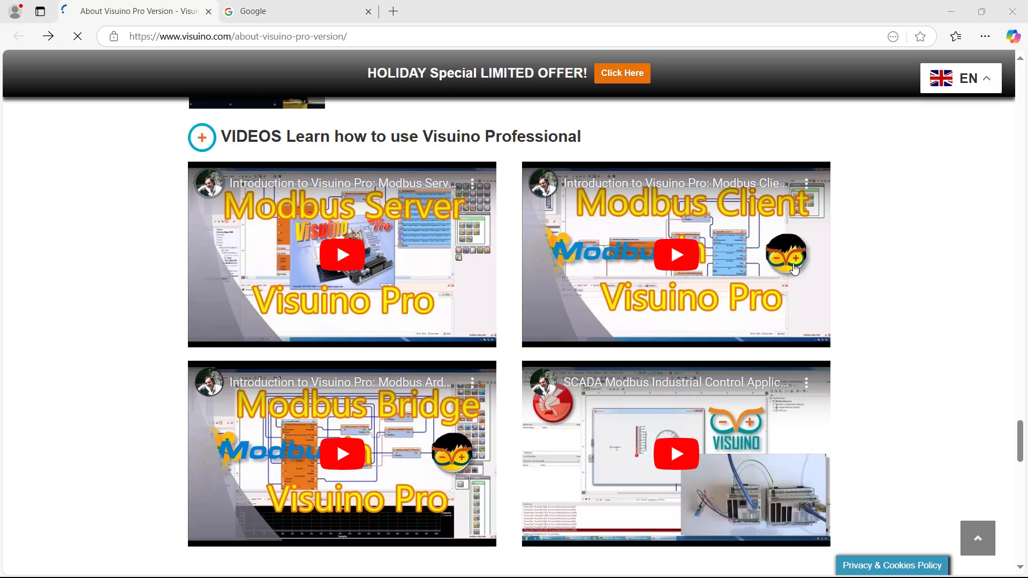
Step: Scroll to the pricing table: Free $0, Standard $39.99, Professional $199.99
{"action": "scroll", "scroll_direction": "up", "scroll_amount": 3}
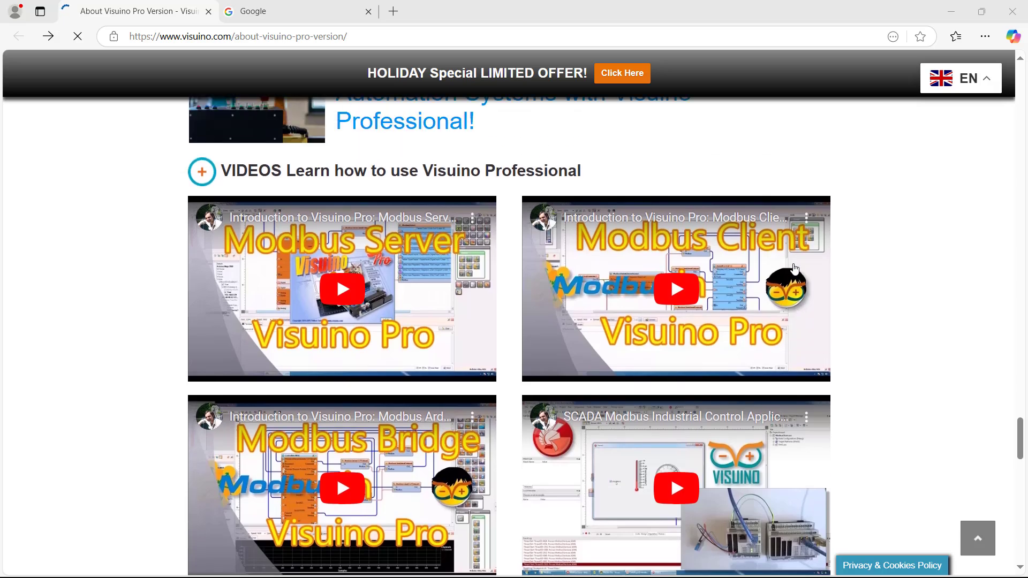
{"action": "scroll", "scroll_direction": "down", "scroll_amount": 3}
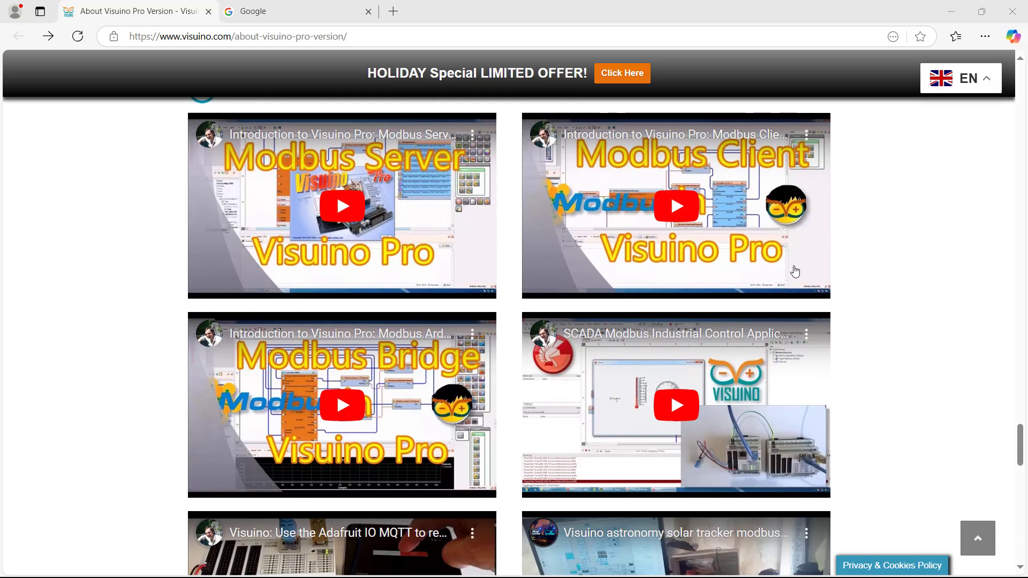
{"action": "scroll", "scroll_direction": "down", "scroll_amount": 3}
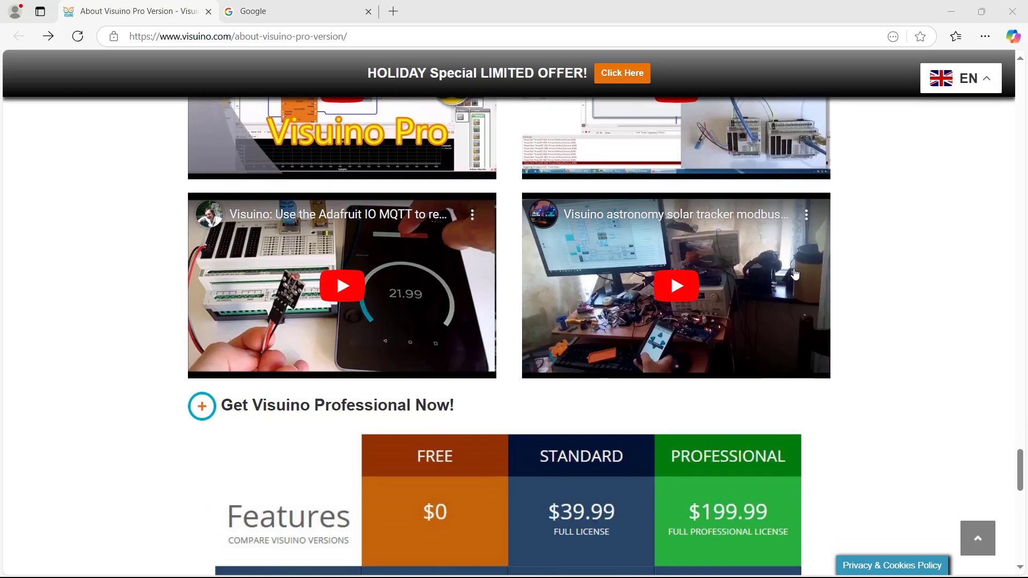
{"action": "scroll", "scroll_direction": "down", "scroll_amount": 3}
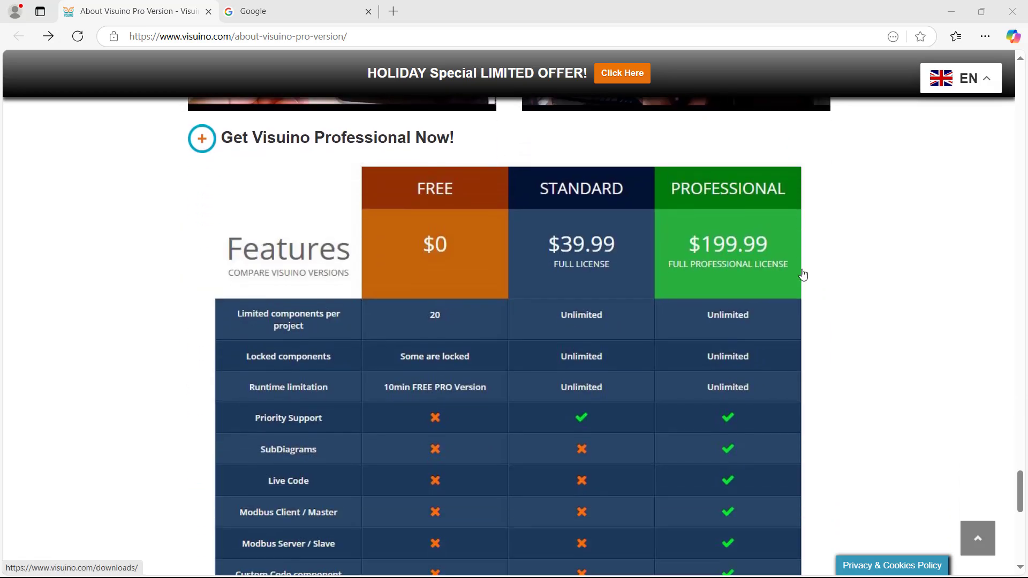
{"action": "mouse_move", "coordinate": [811, 266]}
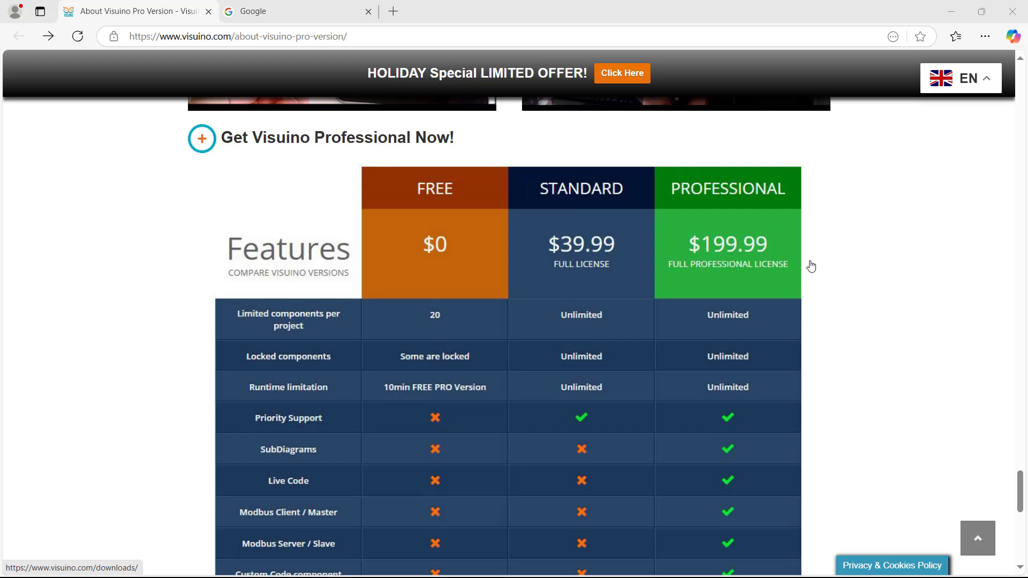
{"action": "scroll", "scroll_direction": "down", "scroll_amount": 3}
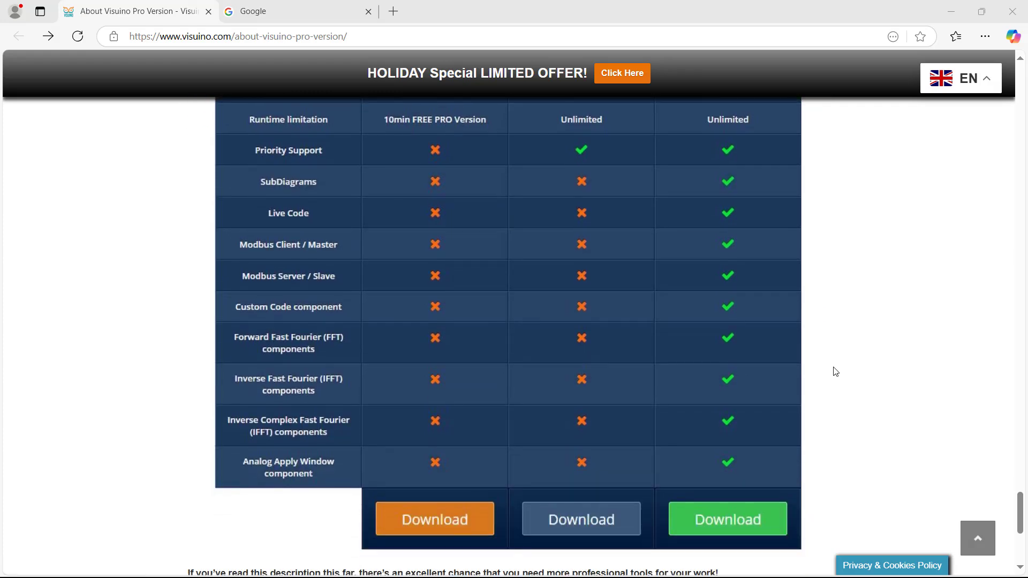
{"action": "scroll", "scroll_direction": "up", "scroll_amount": 3}
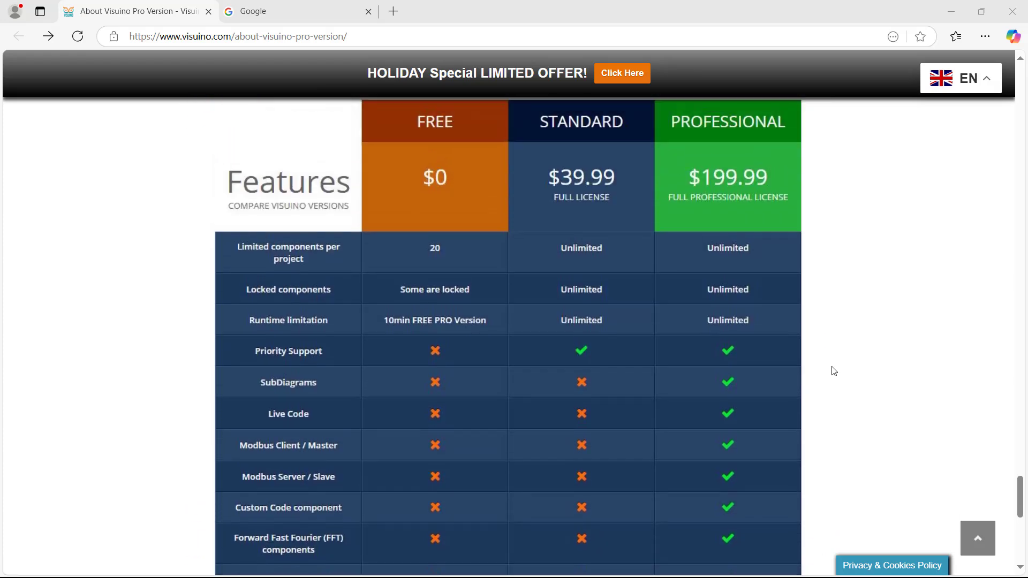
{"action": "mouse_move", "coordinate": [613, 81]}
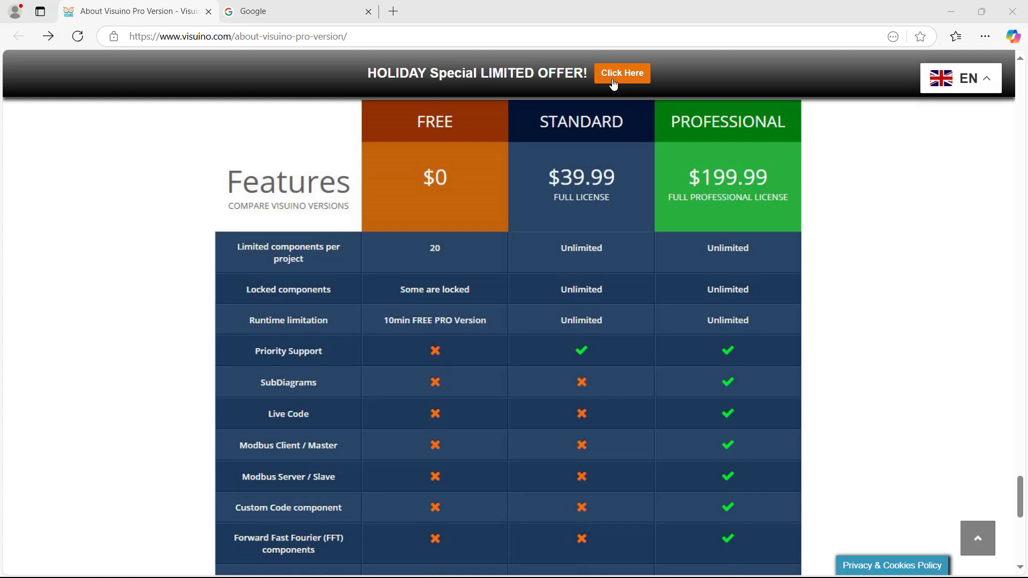